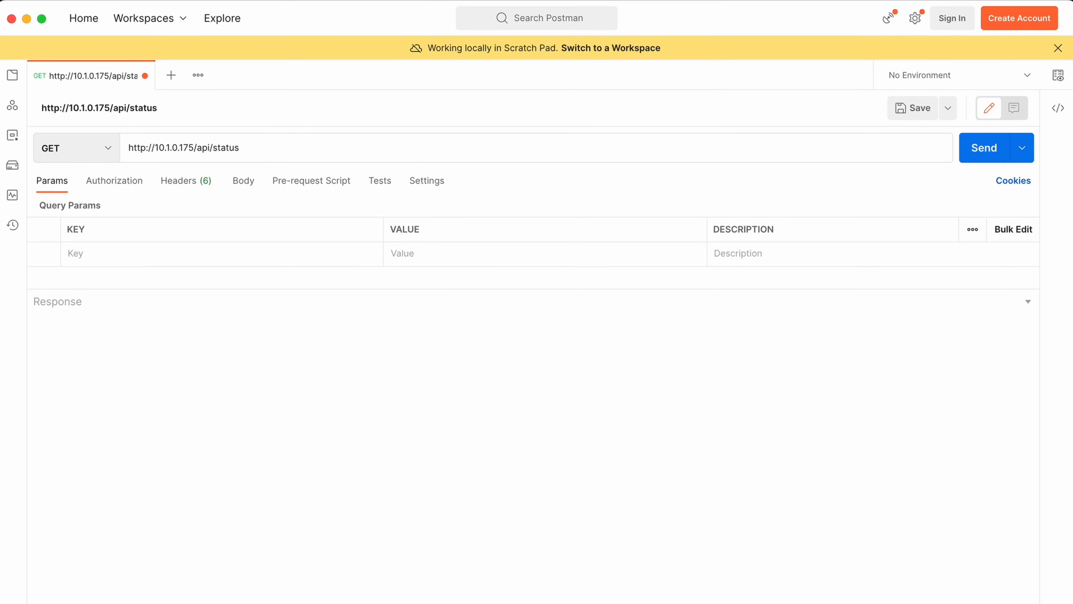
click(985, 147)
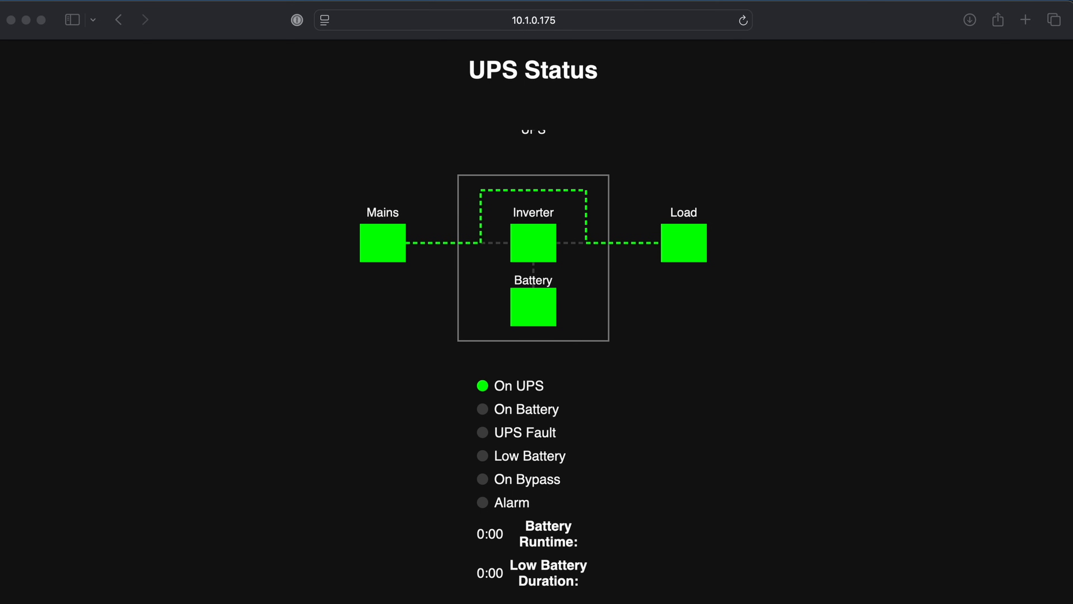
scroll(down, 3)
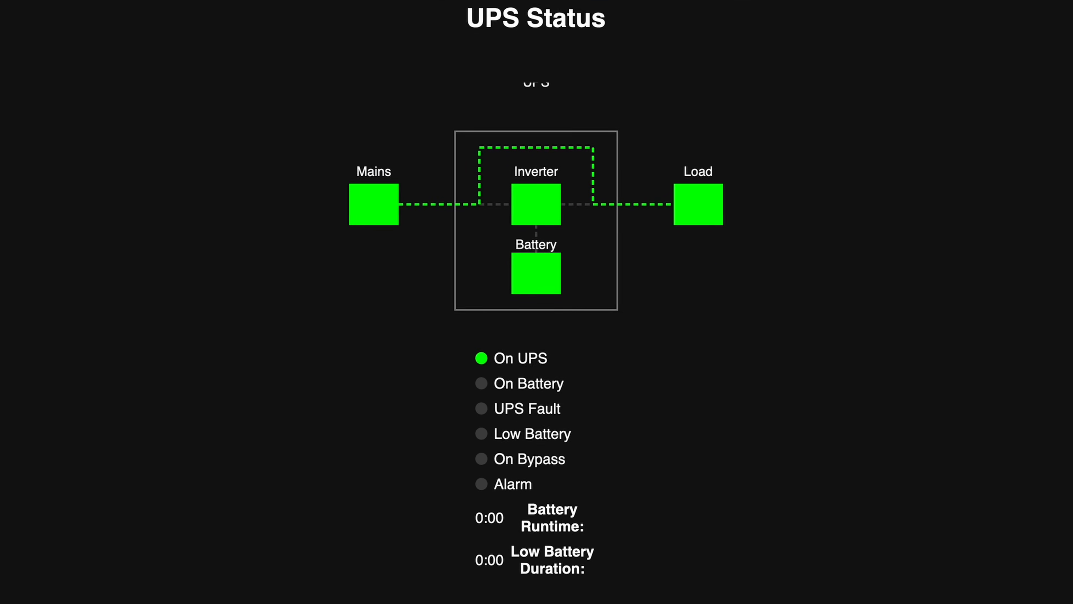
scroll(down, 3)
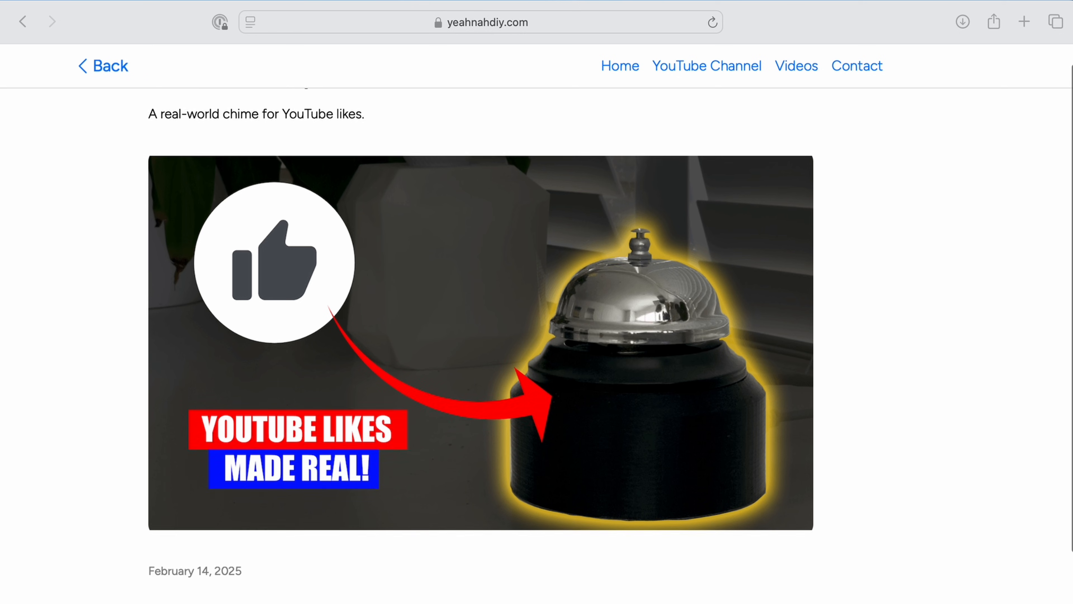
Scroll the yeahnahdiy.com project page to the bell base STL/STEP downloads and parts list
scroll(down, 3)
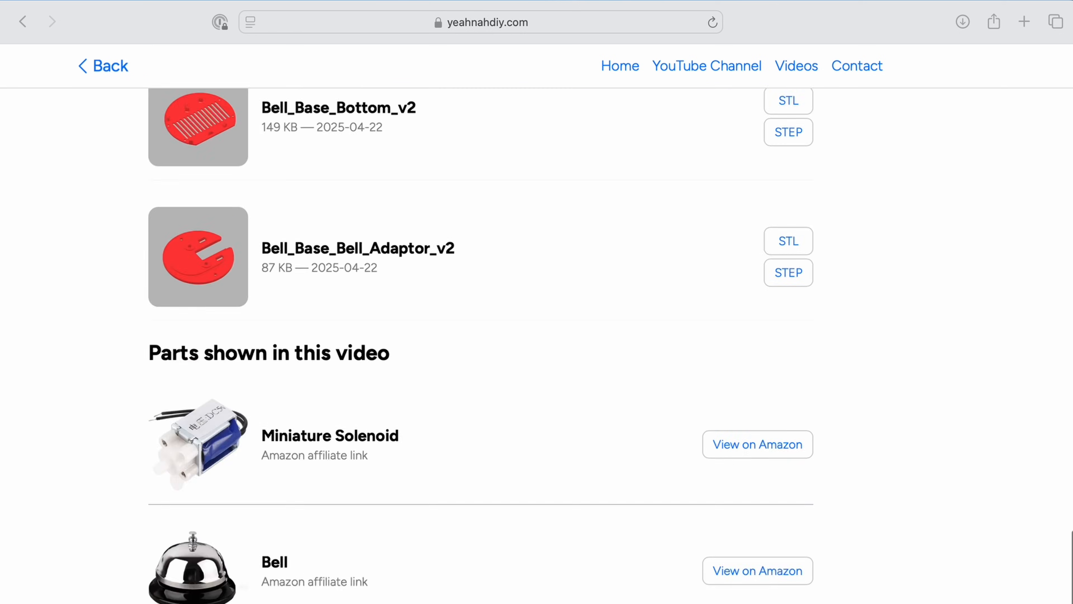